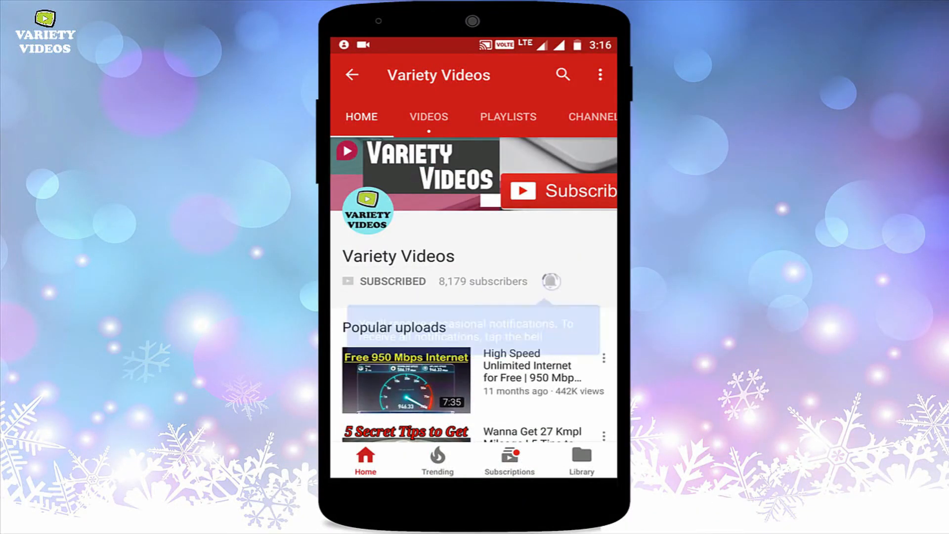
Delete the Data Recovery Test folder on D: to the Recycle Bin, then show the installer folder.
left_click(549, 280)
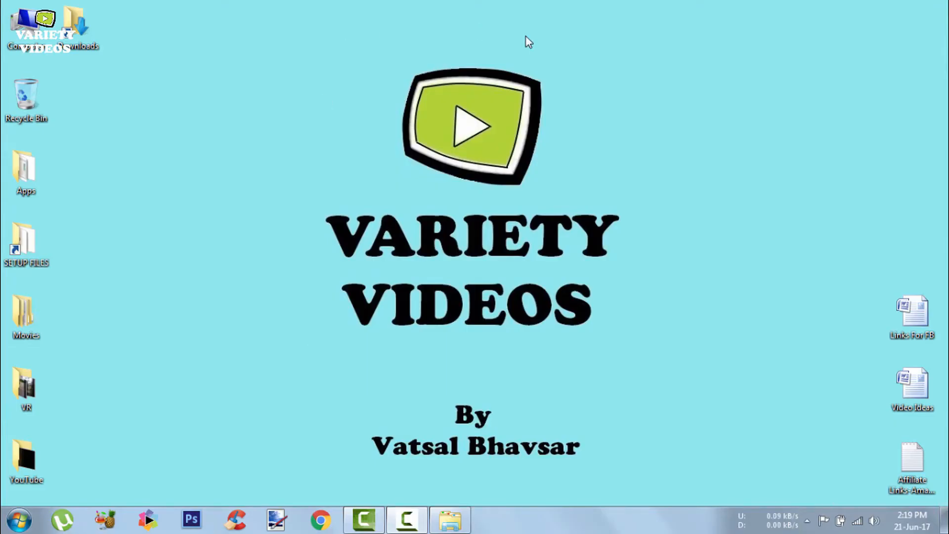
mouse_move(465, 353)
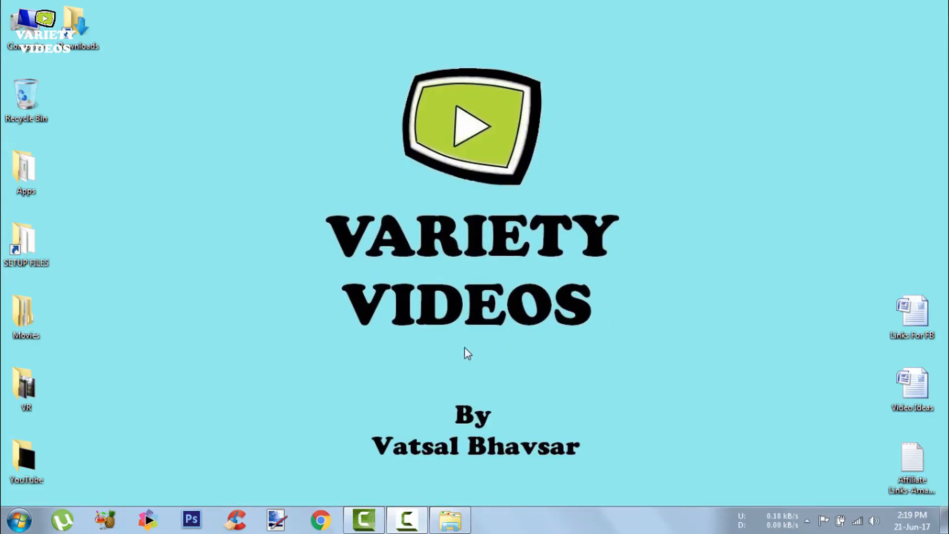
right_click(533, 109)
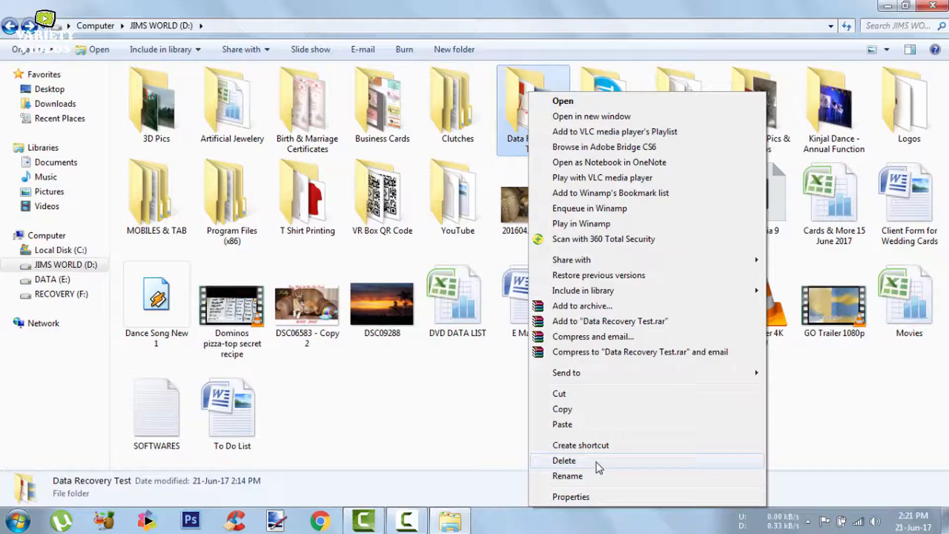
left_click(564, 460)
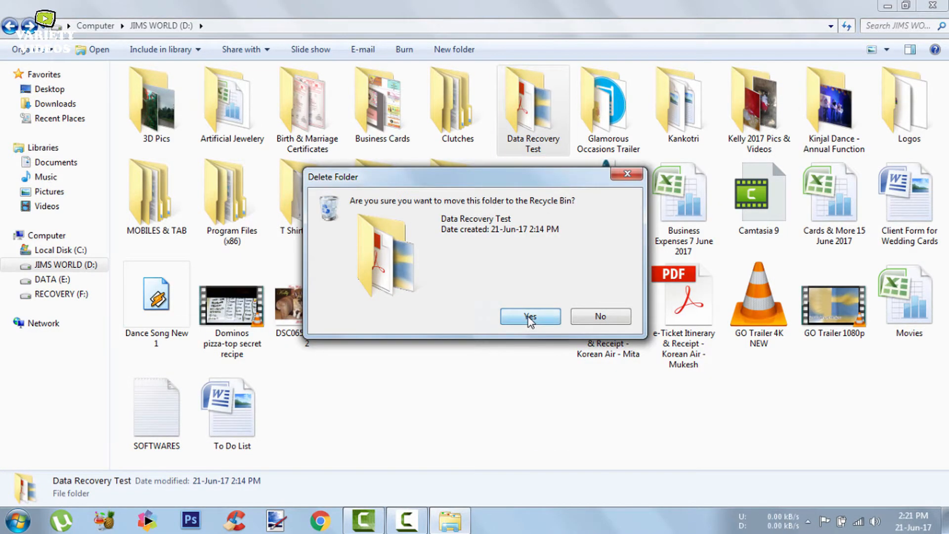
left_click(530, 316)
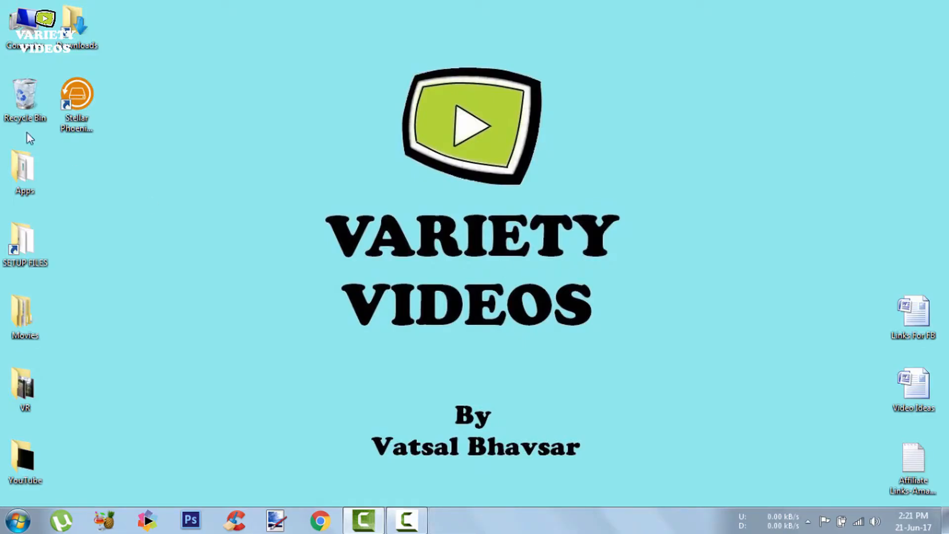
double_click(23, 97)
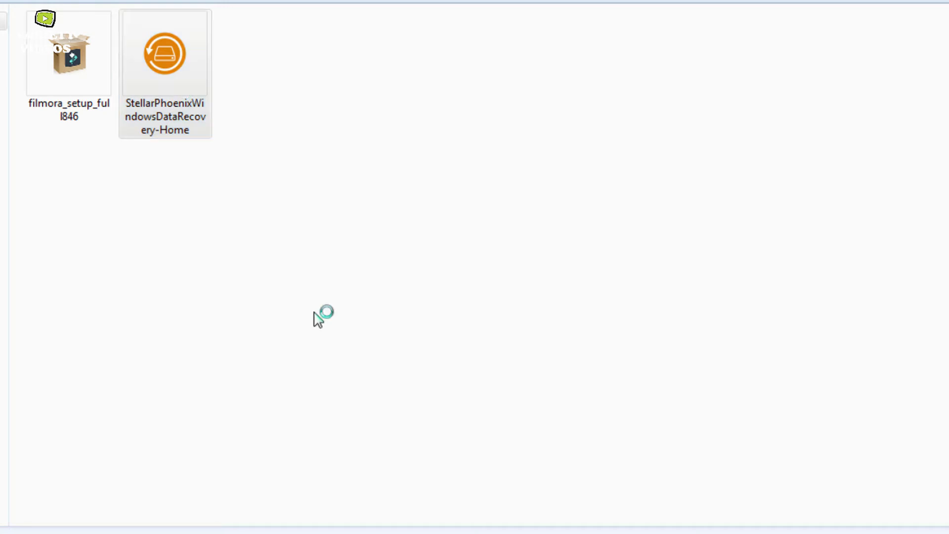
Run the Stellar Phoenix installer with default folder and shortcuts, finishing with the program launched.
double_click(166, 52)
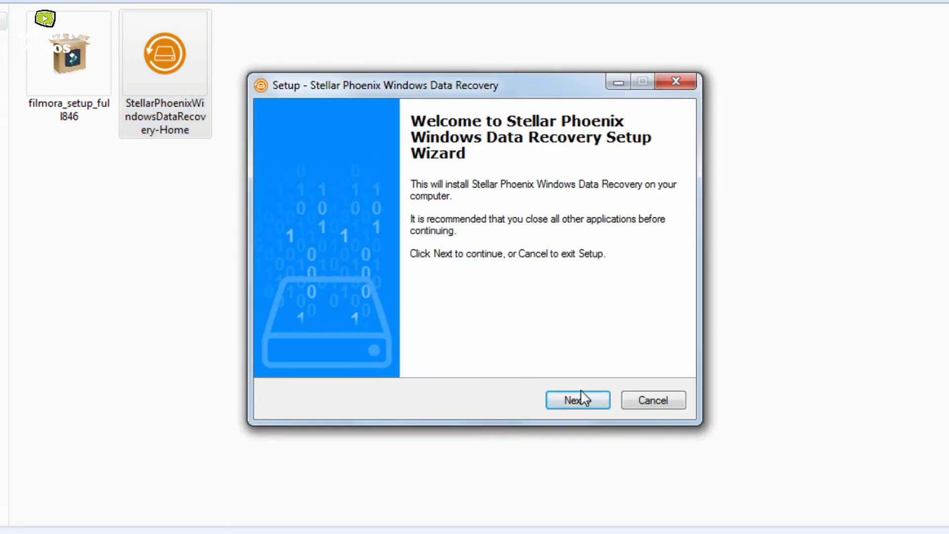
left_click(577, 400)
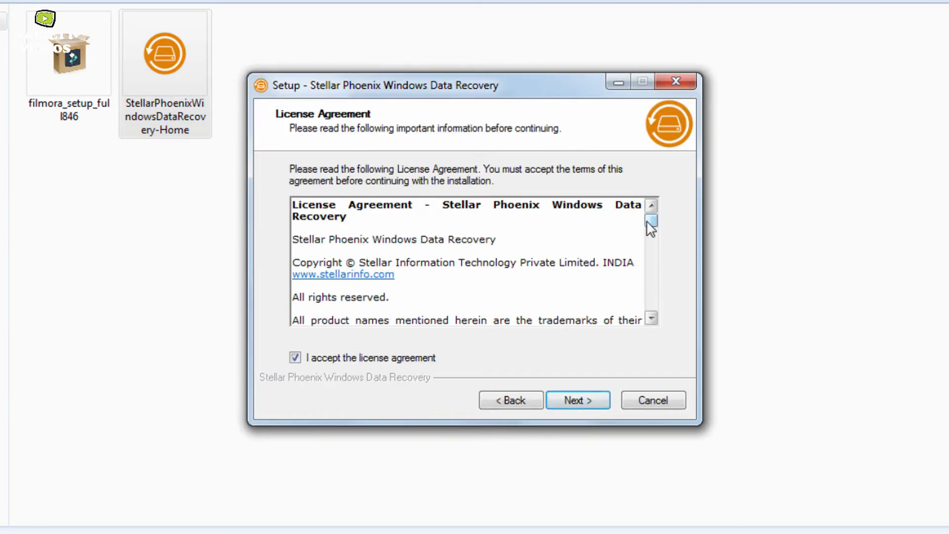
left_click(576, 400)
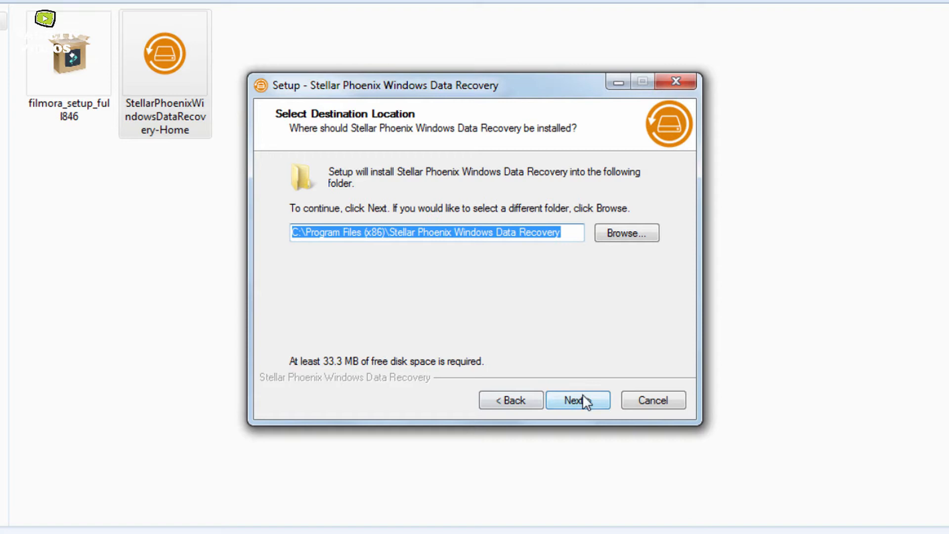
left_click(577, 400)
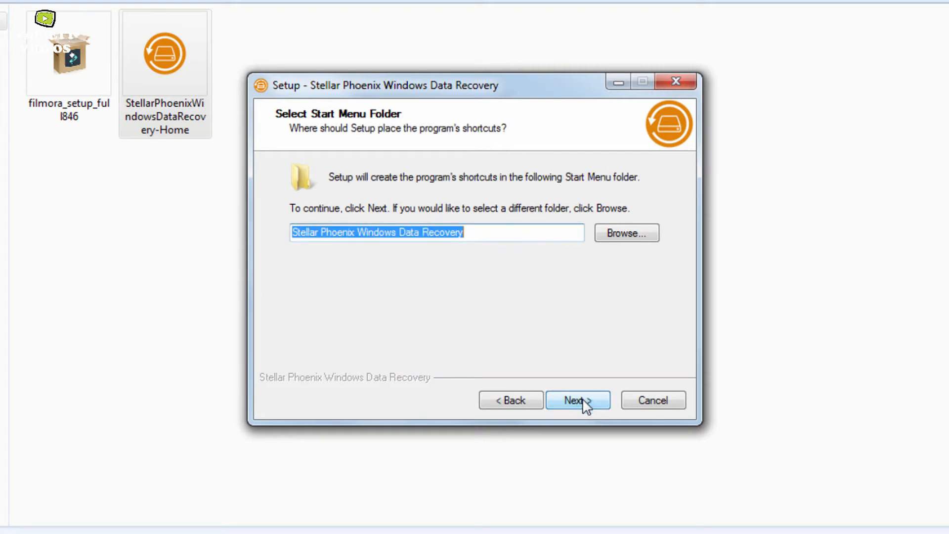
left_click(576, 400)
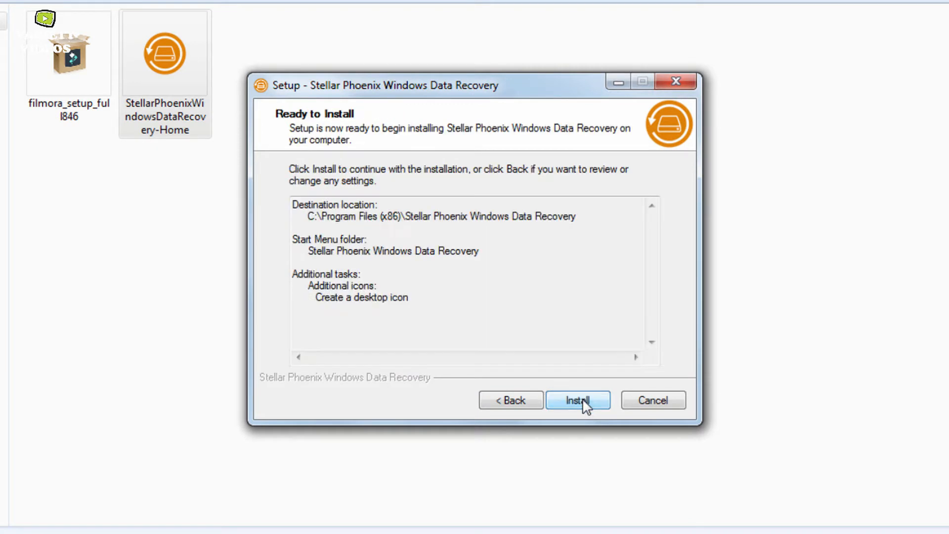
left_click(577, 401)
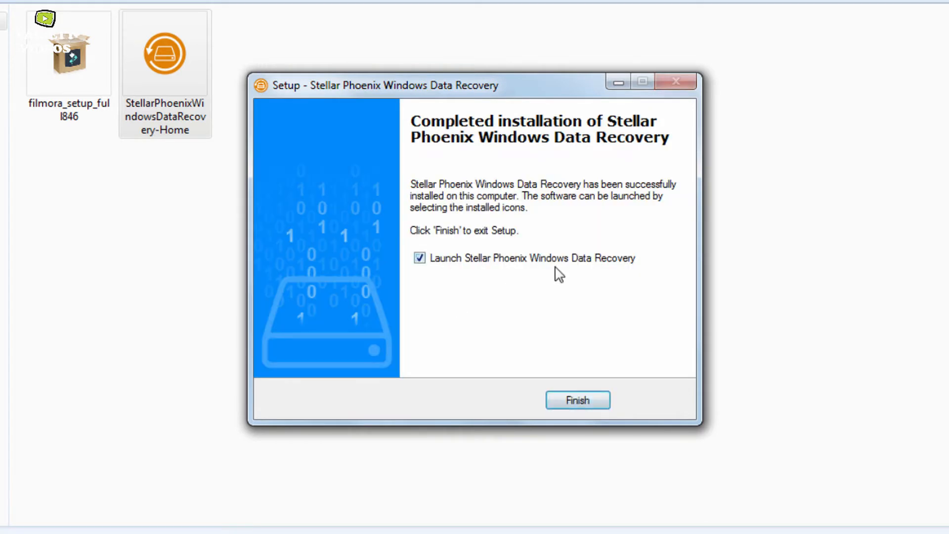
left_click(576, 400)
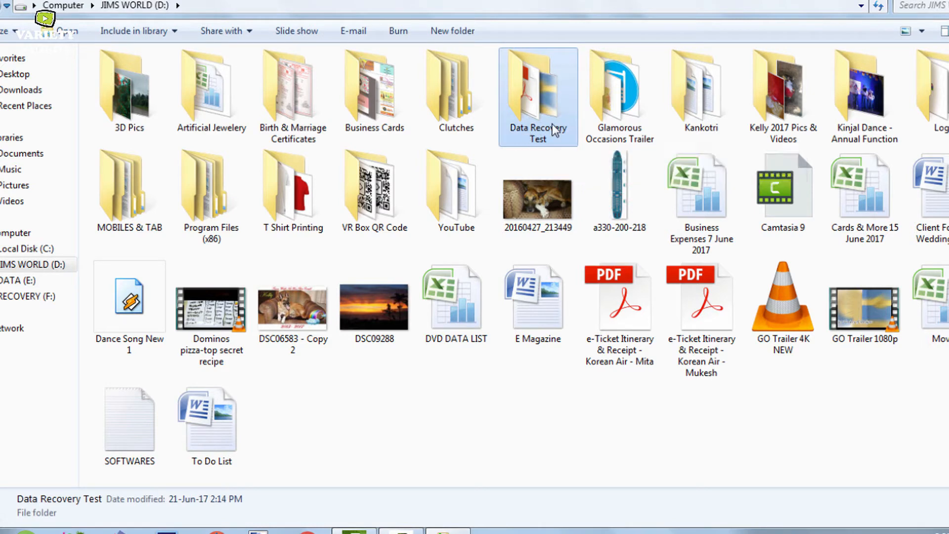
double_click(538, 97)
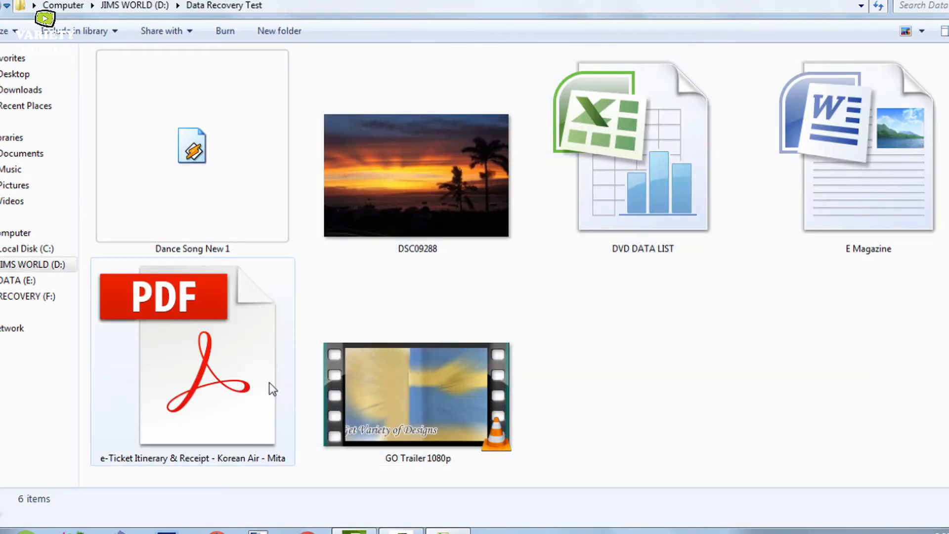
left_click(417, 176)
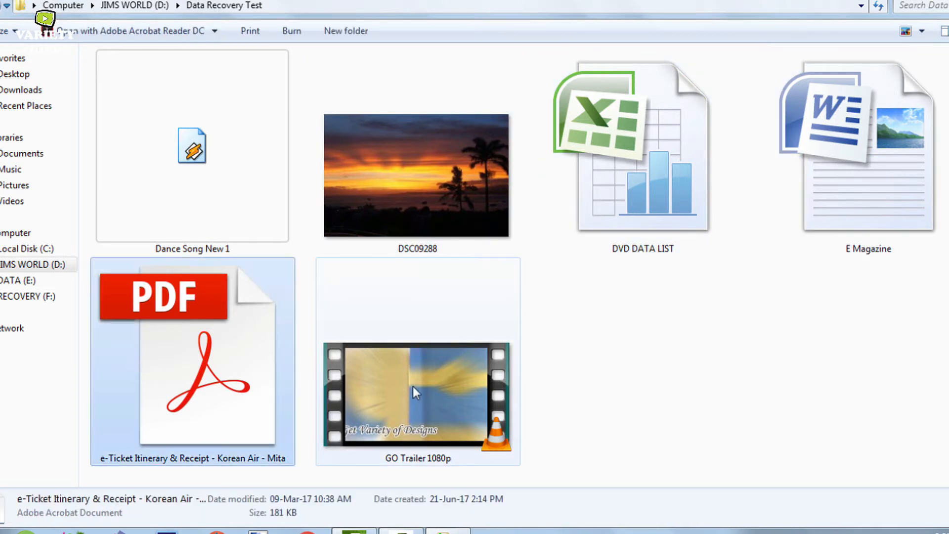
left_click(416, 393)
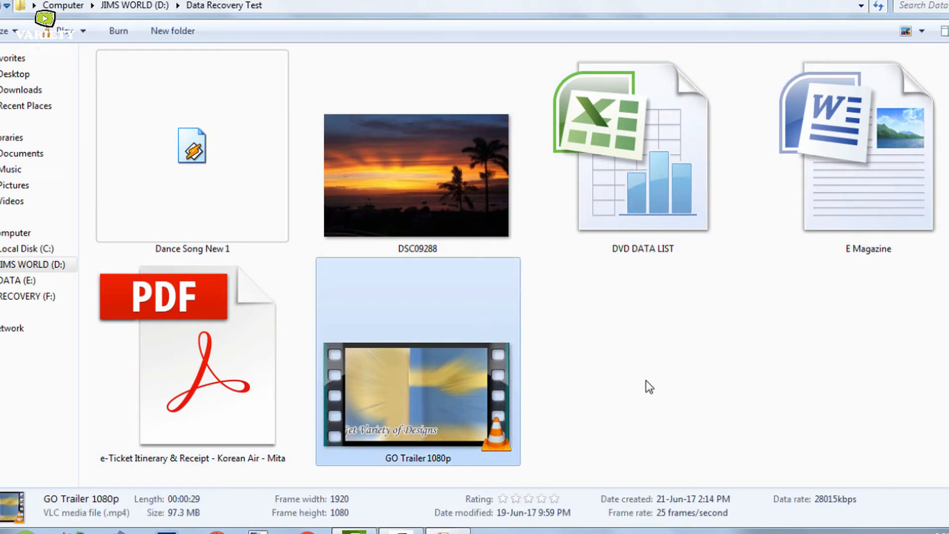
left_click(136, 6)
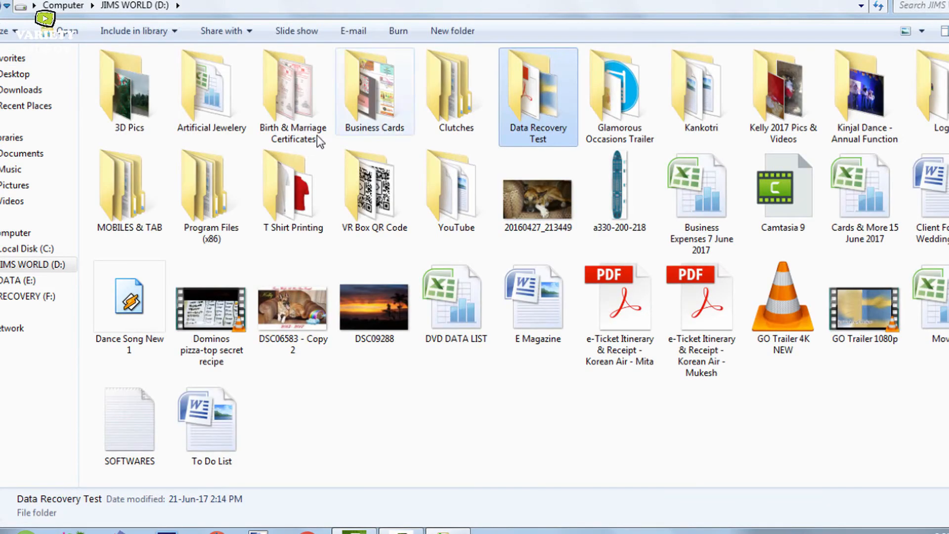
Delete Data Recovery Test from D: again and permanently remove it from the Recycle Bin.
right_click(535, 97)
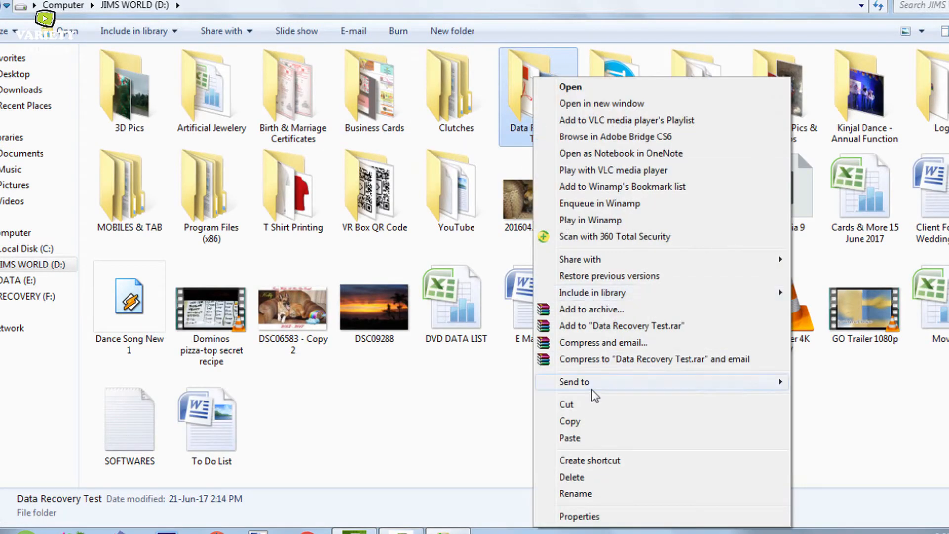
left_click(571, 477)
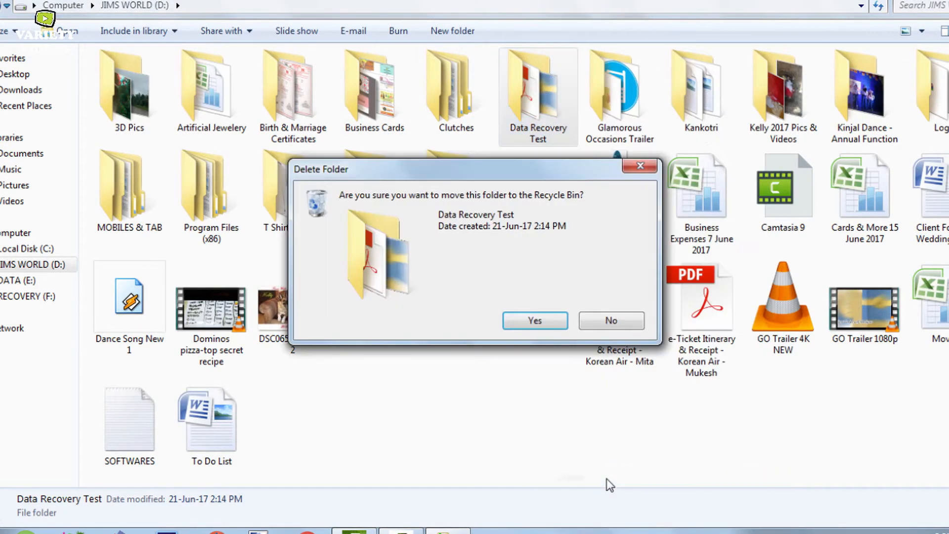
left_click(534, 321)
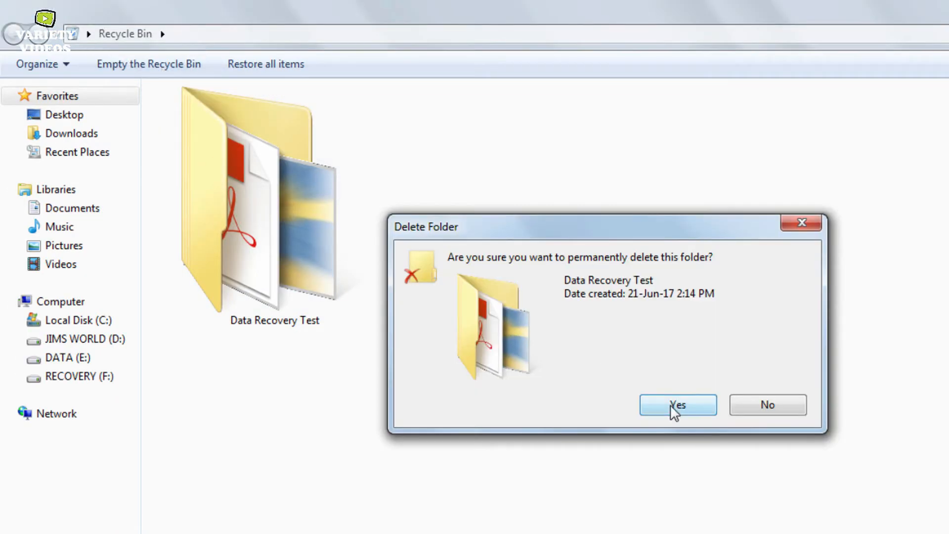
left_click(677, 405)
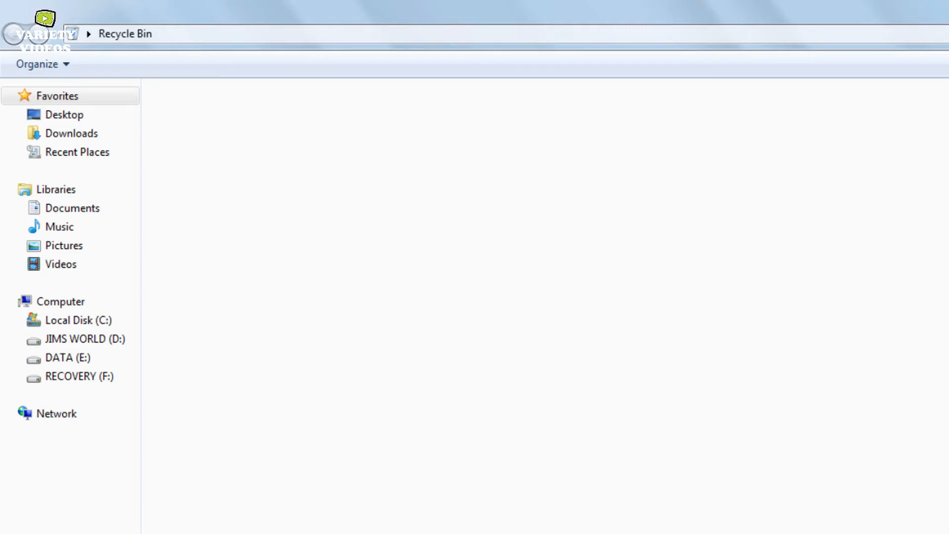
right_click(33, 121)
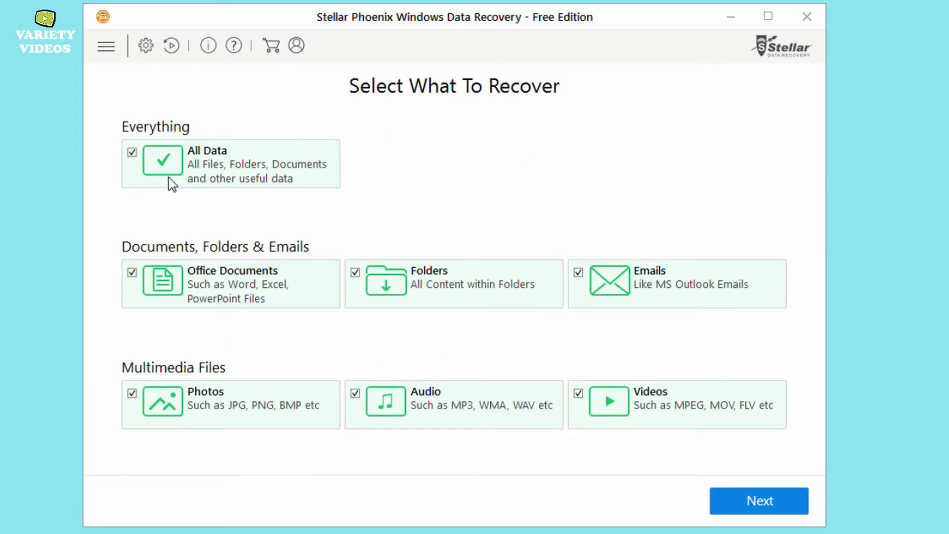
mouse_move(444, 285)
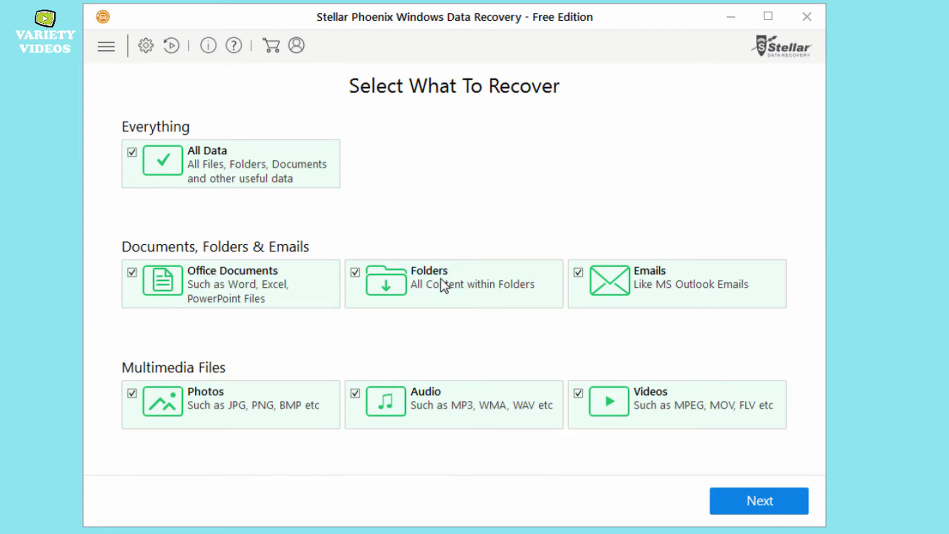
mouse_move(414, 406)
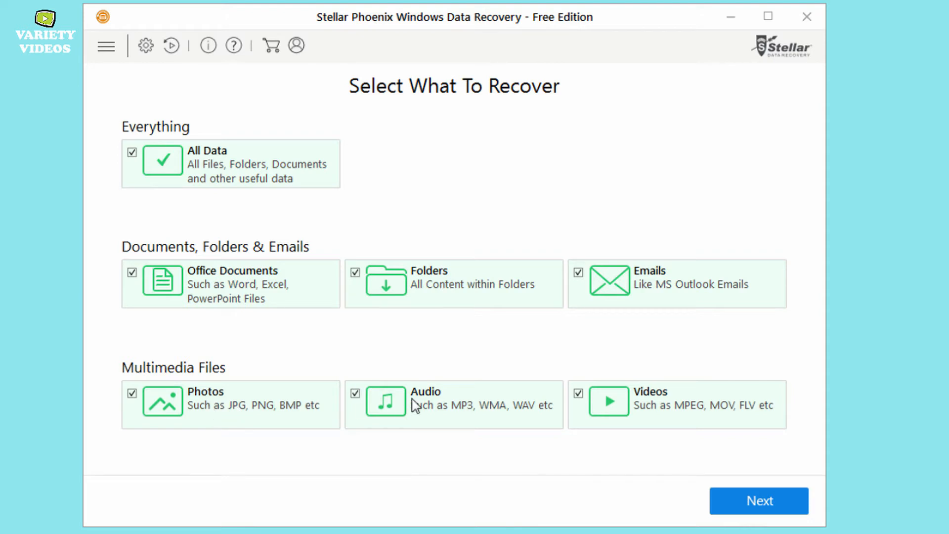
mouse_move(572, 468)
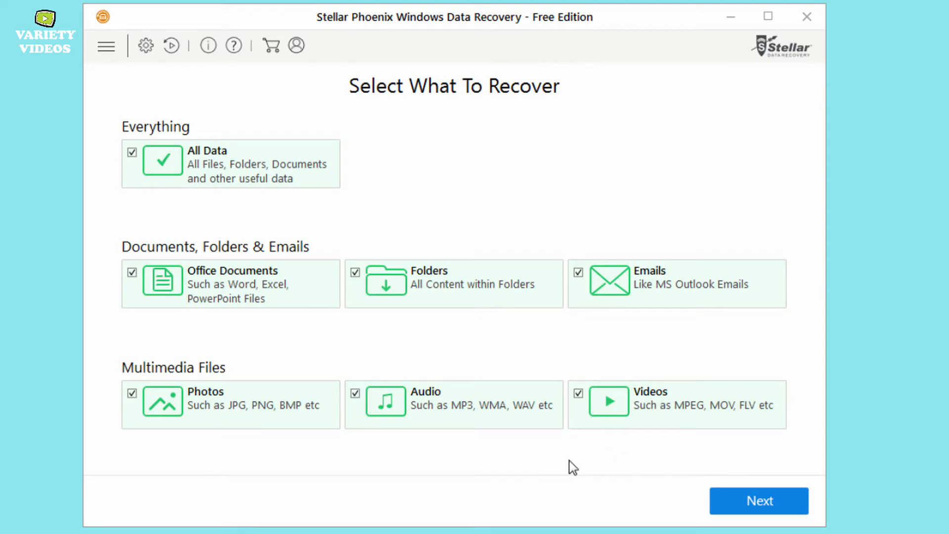
mouse_move(557, 433)
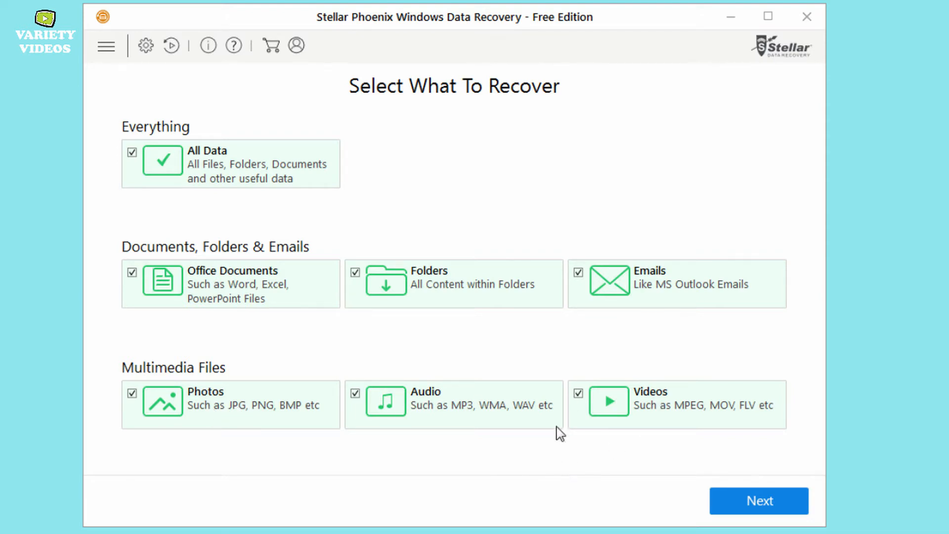
mouse_move(184, 170)
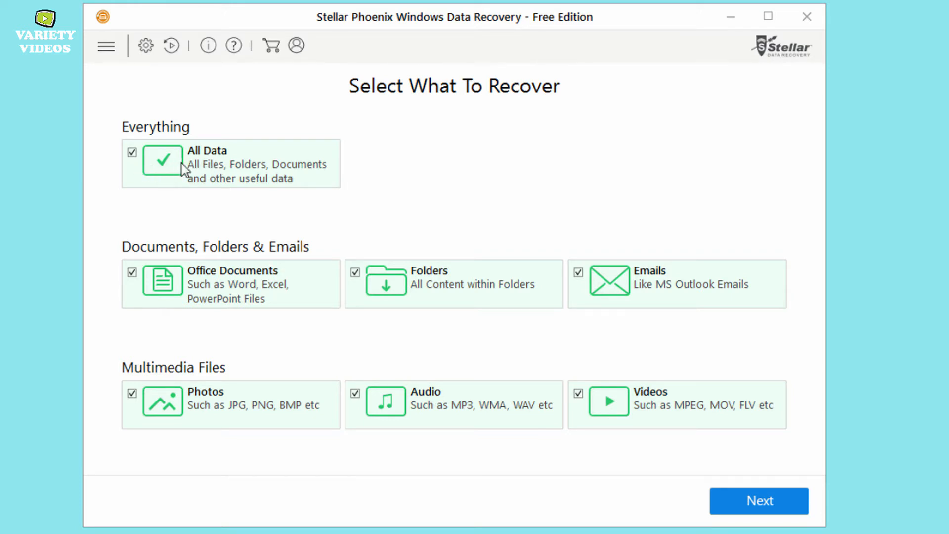
left_click(758, 500)
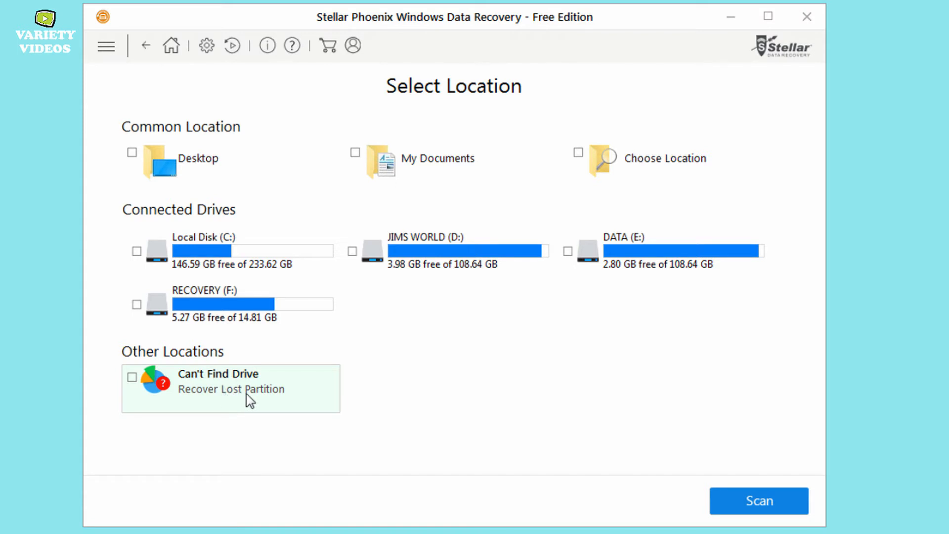
mouse_move(465, 260)
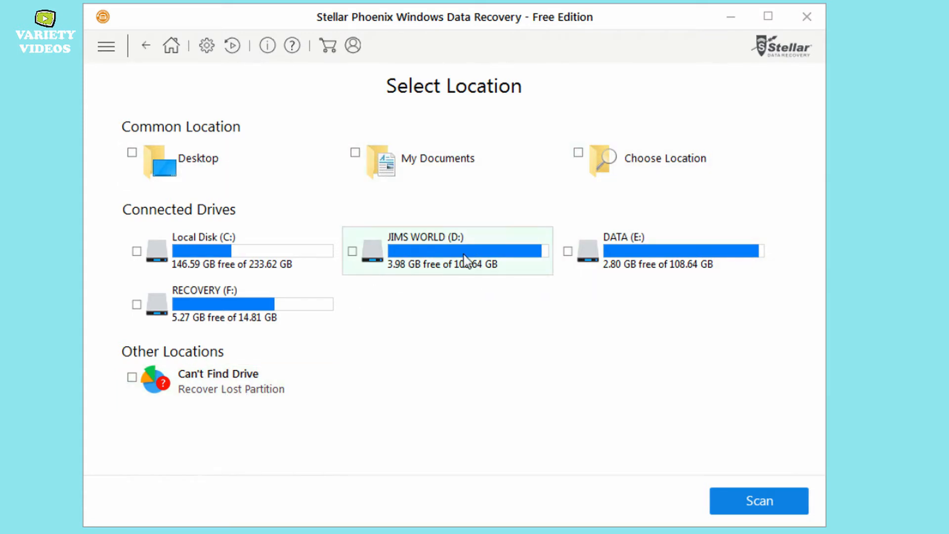
Scan JIMS WORLD (D:) with Deep Scan off until 55460 files in 2812 folders are found.
left_click(354, 250)
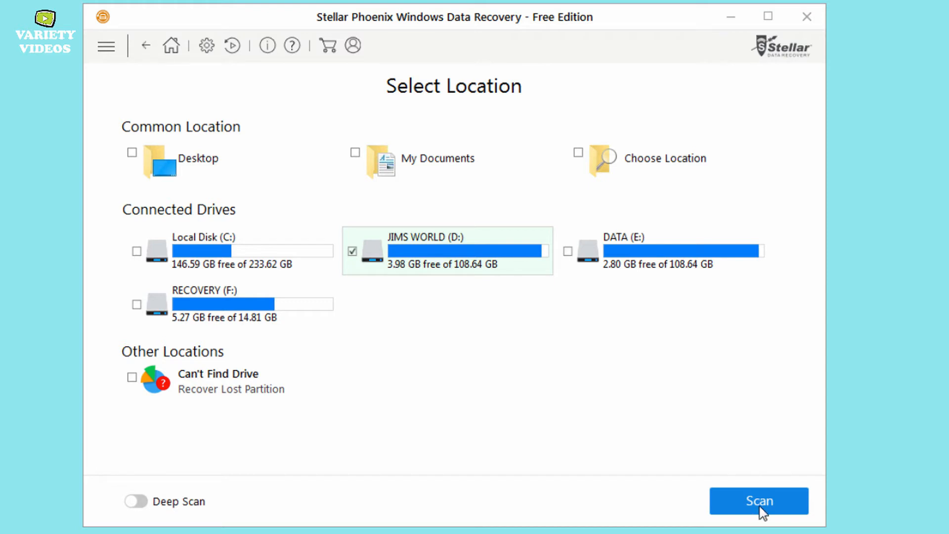
left_click(759, 501)
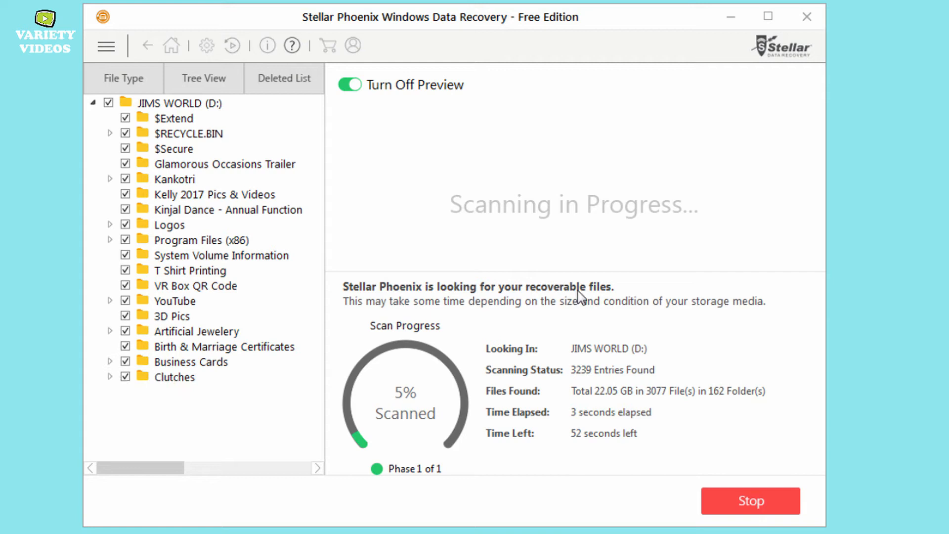
mouse_move(527, 318)
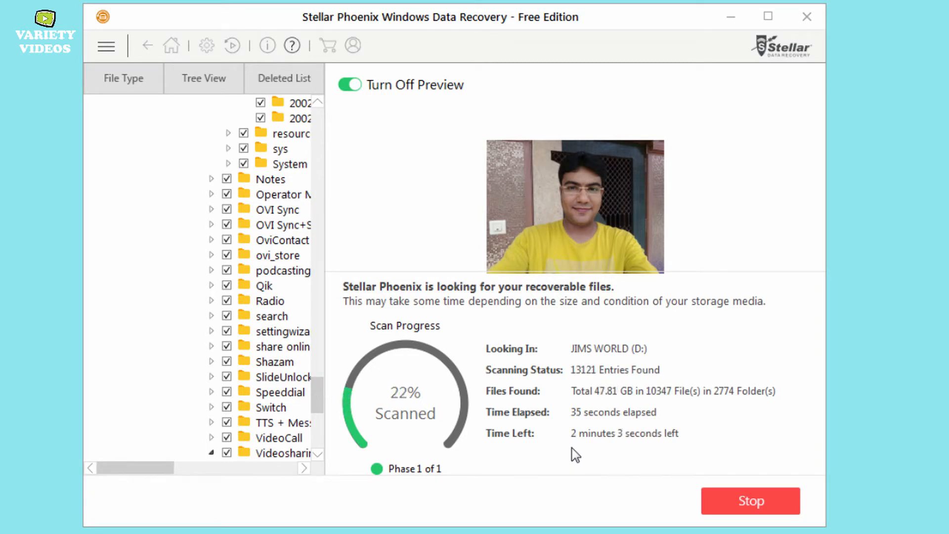
left_click(349, 84)
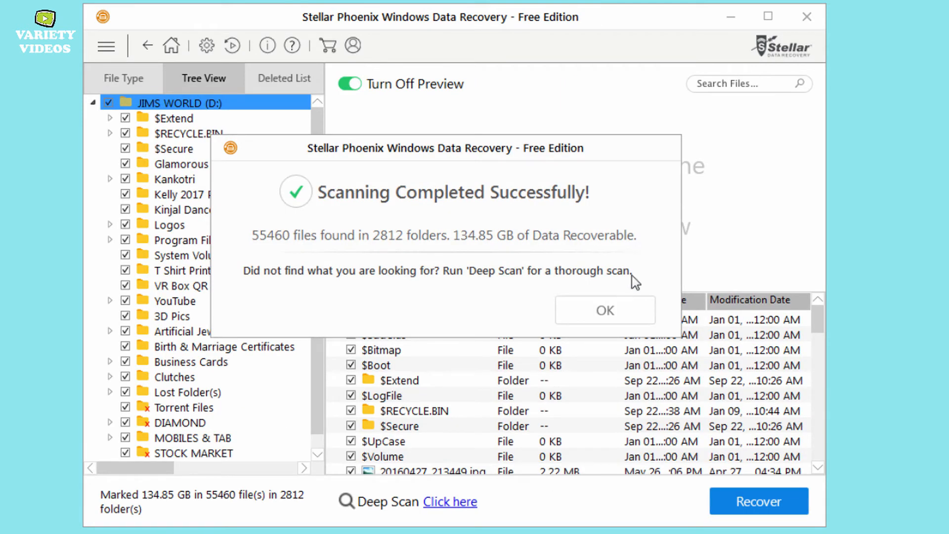
mouse_move(254, 290)
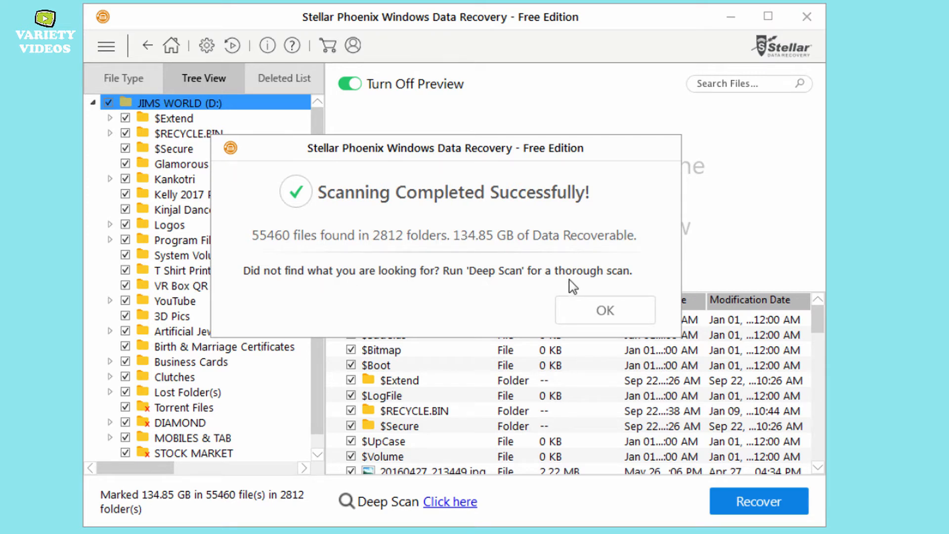
mouse_move(605, 311)
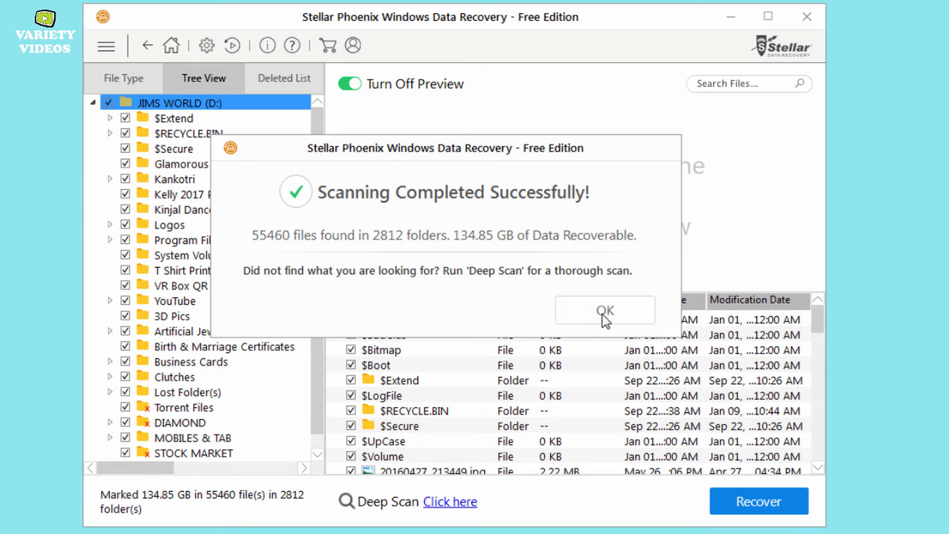
Dismiss the Scanning Completed Successfully summary to show drive D's found files.
left_click(604, 310)
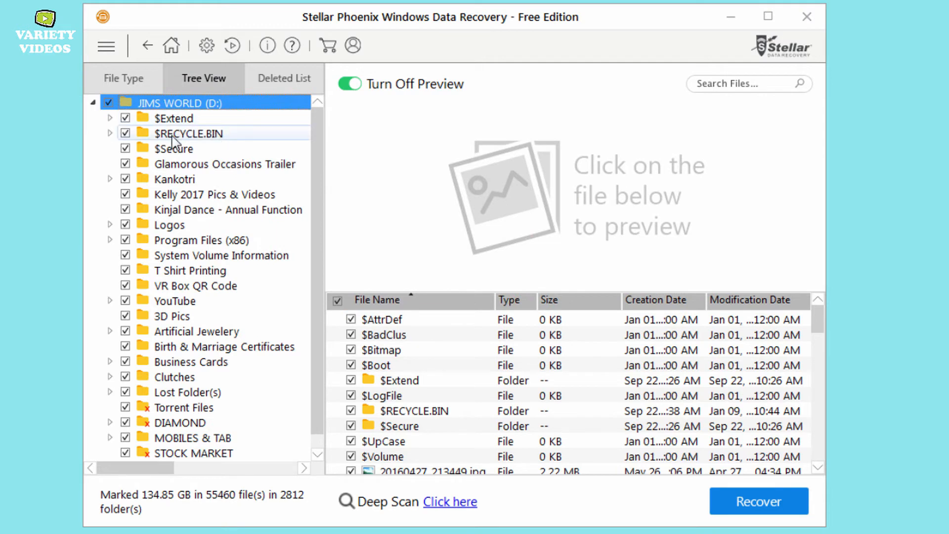
Expand $RECYCLE.BIN, mark only the six files in $RLM5VXT and start recovering them.
left_click(188, 132)
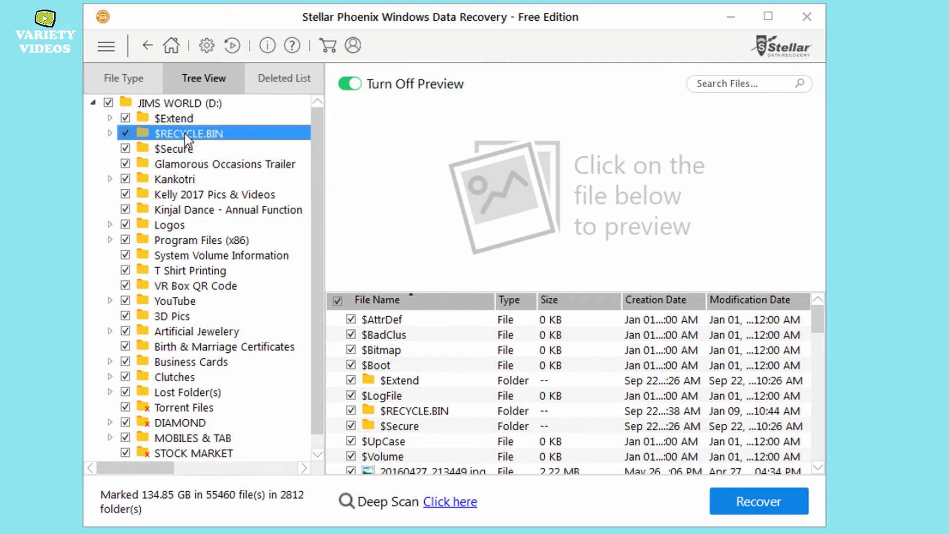
left_click(190, 133)
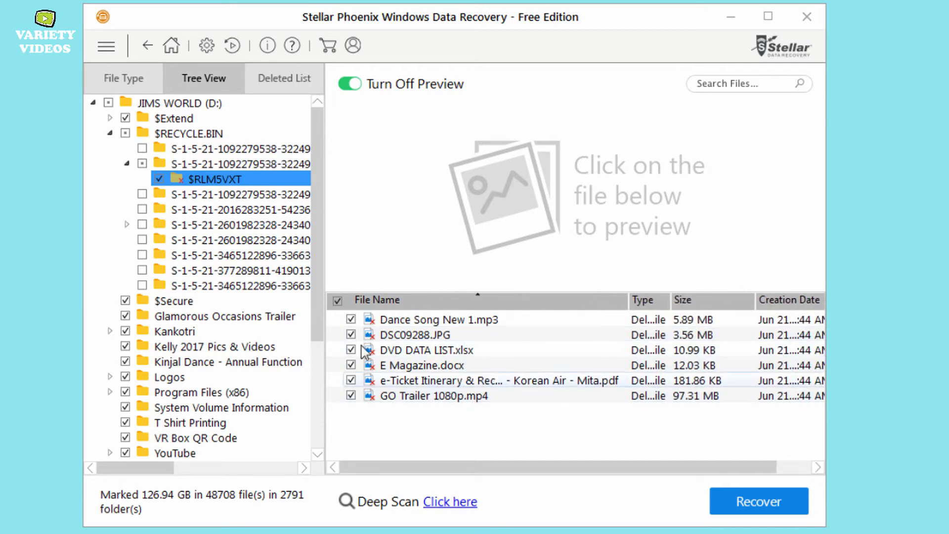
mouse_move(711, 403)
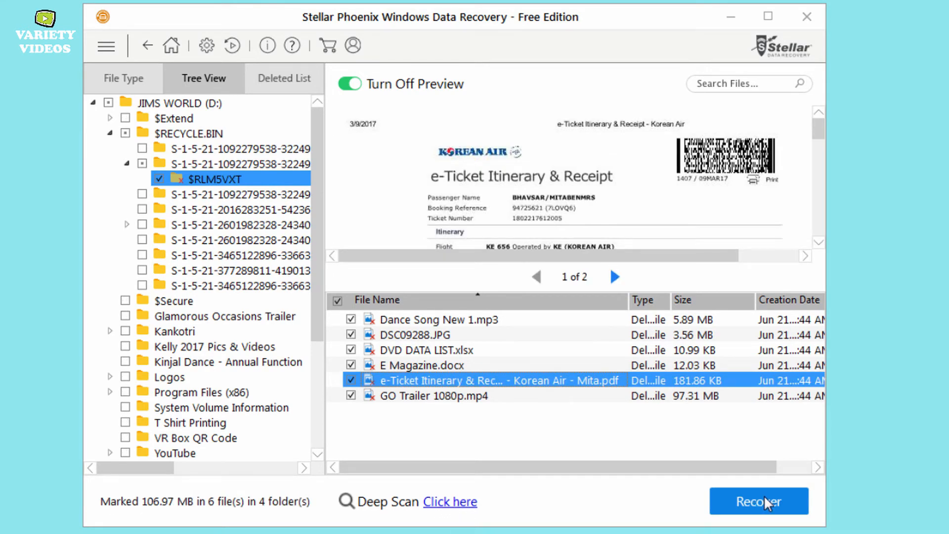
left_click(758, 500)
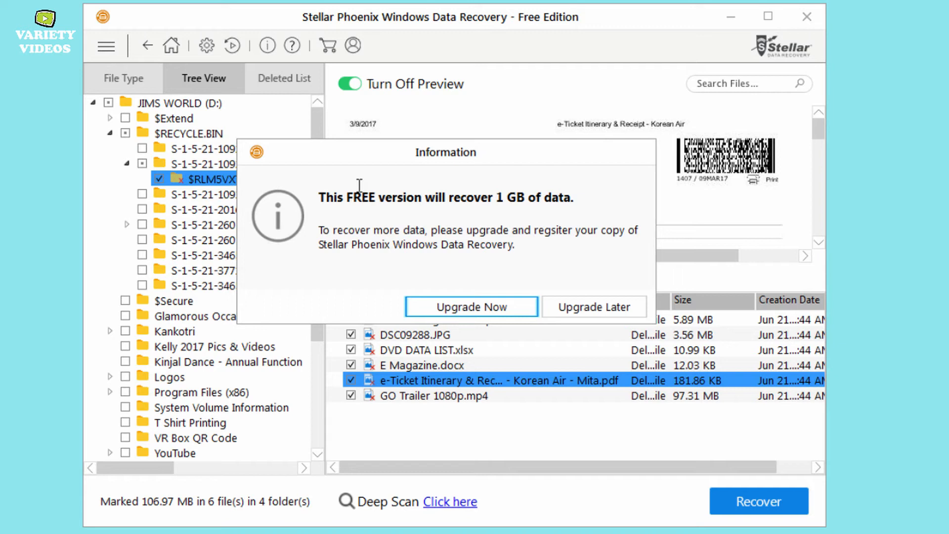
mouse_move(587, 205)
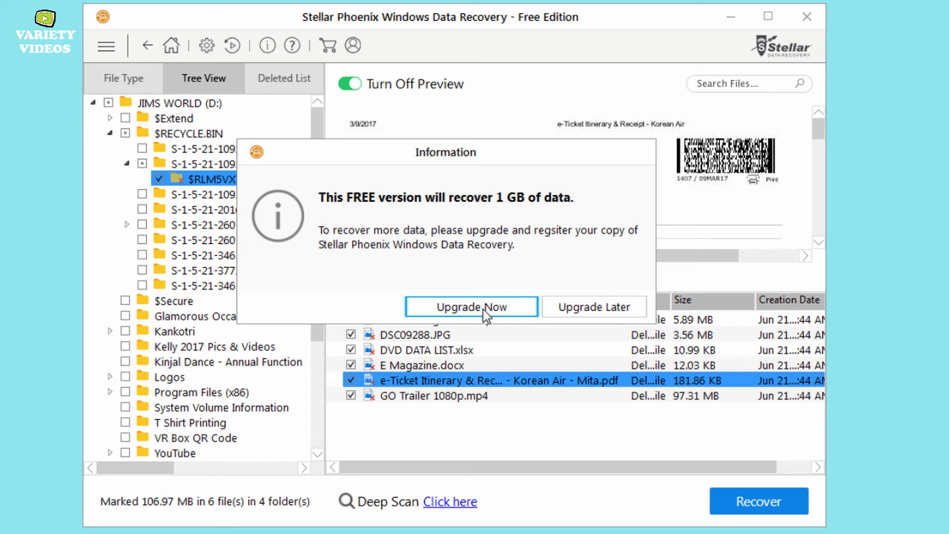
mouse_move(619, 315)
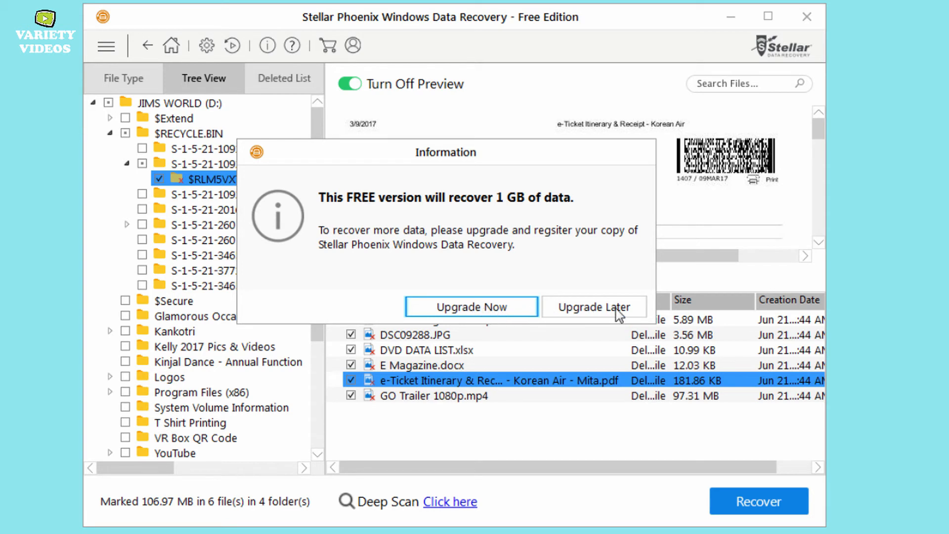
Continue under the free 1 GB limit and save the six recovered files to the Desktop.
left_click(593, 306)
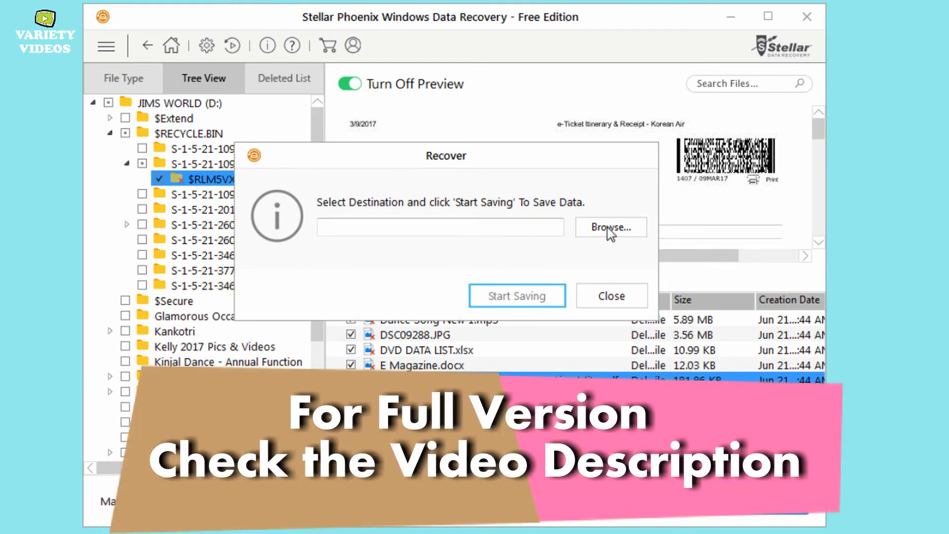
left_click(610, 227)
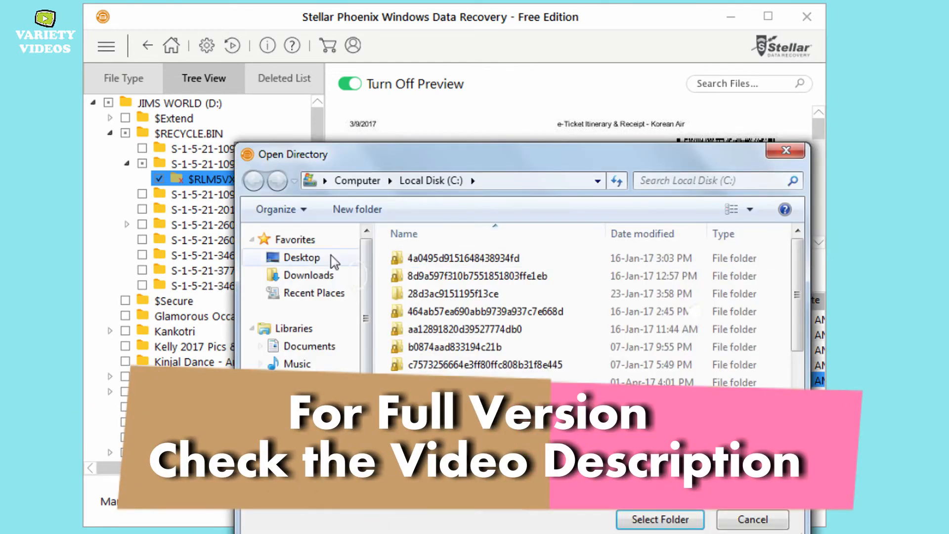
left_click(301, 257)
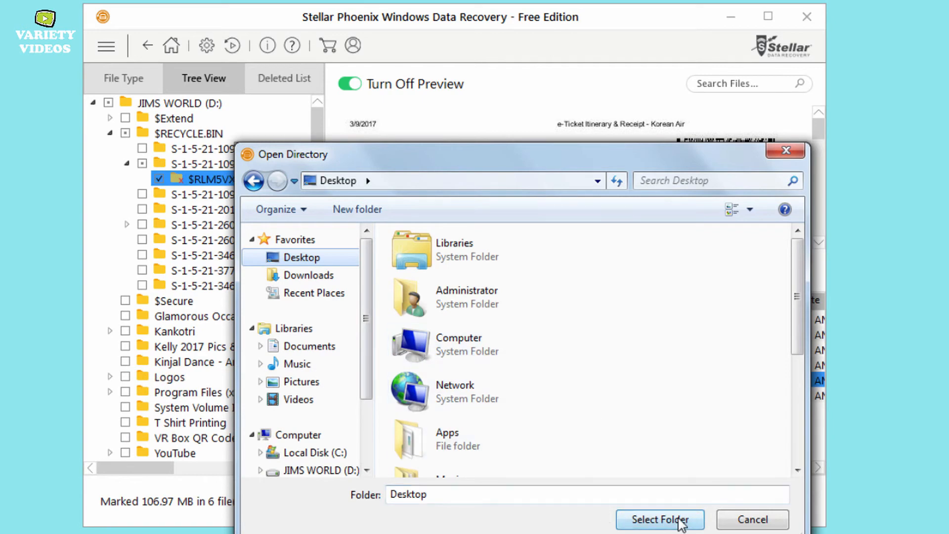
left_click(659, 519)
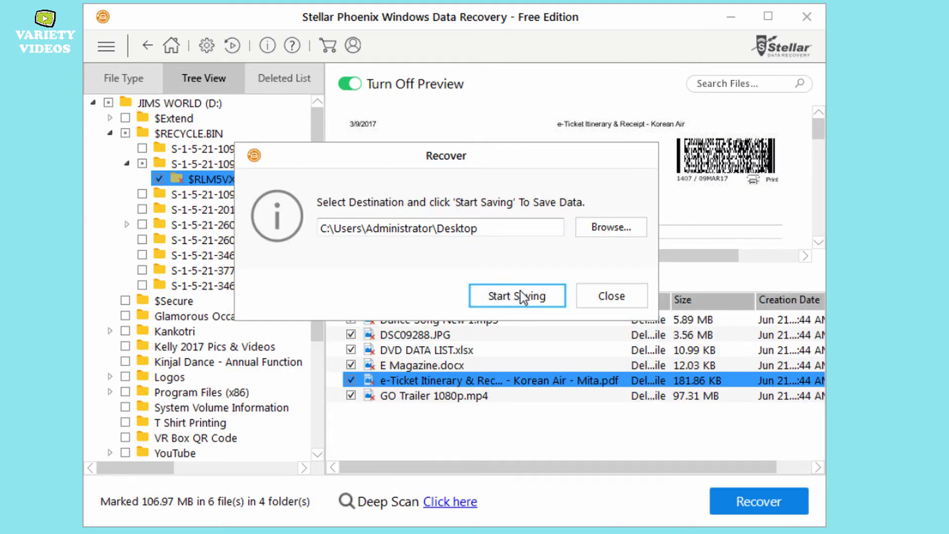
left_click(517, 296)
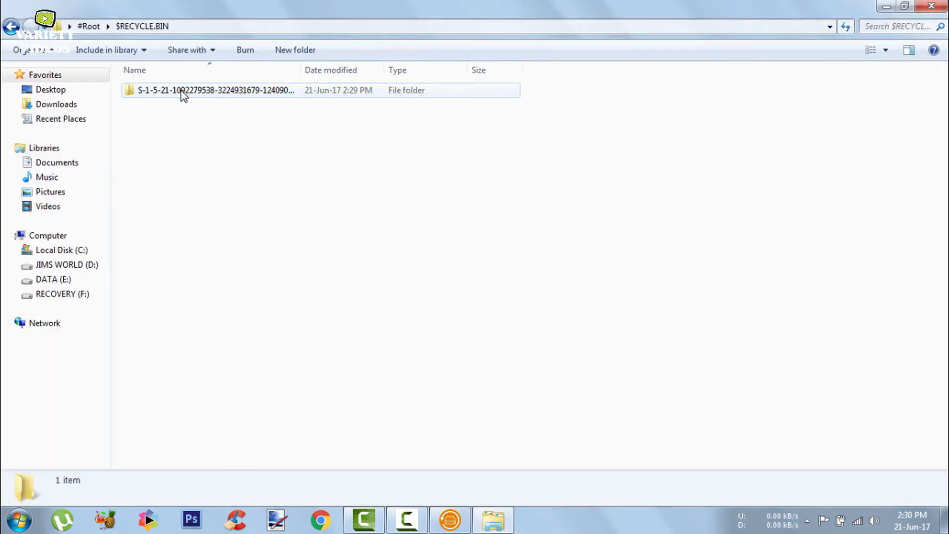
View the five recovered files in $RLM5VXT as large icons, then return to Stellar Phoenix.
double_click(214, 90)
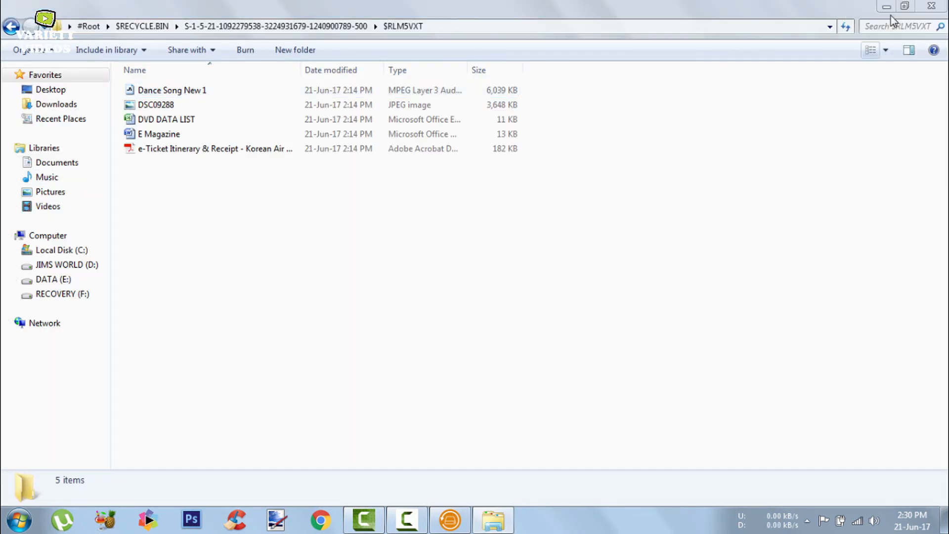
left_click(872, 50)
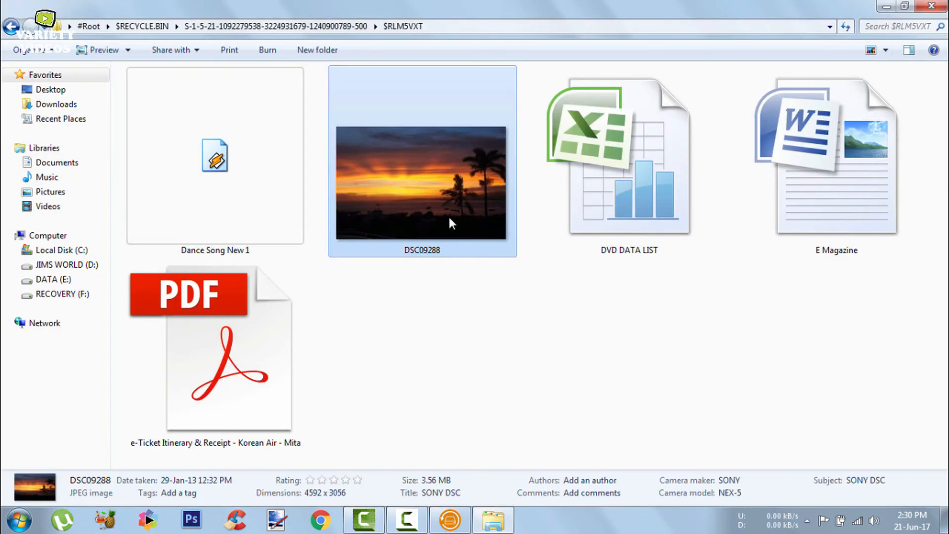
left_click(229, 351)
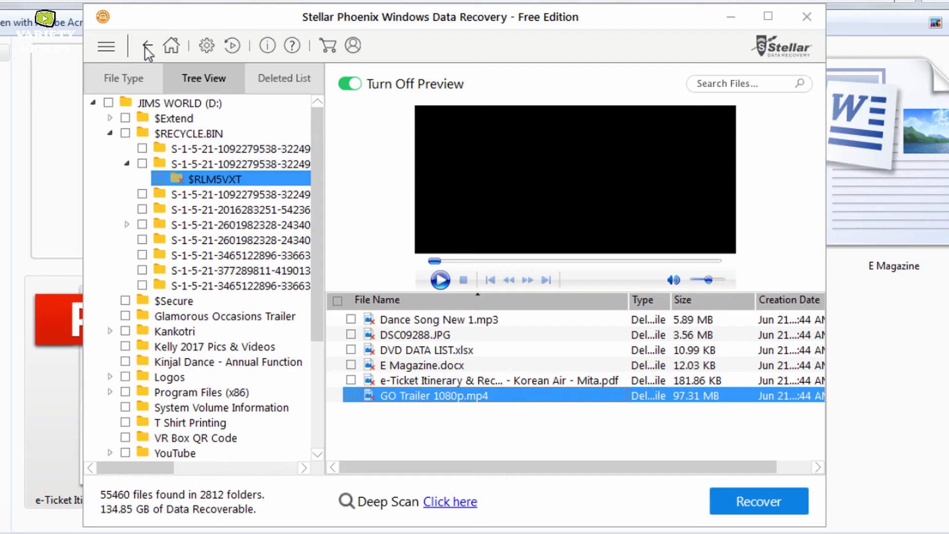
Go back from the results, saving the scan information file to the Desktop.
left_click(147, 46)
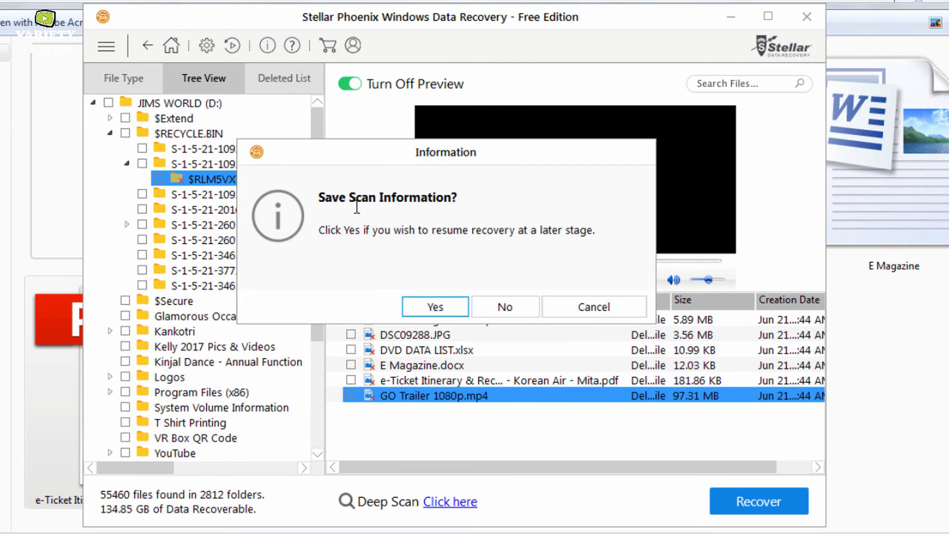
mouse_move(448, 239)
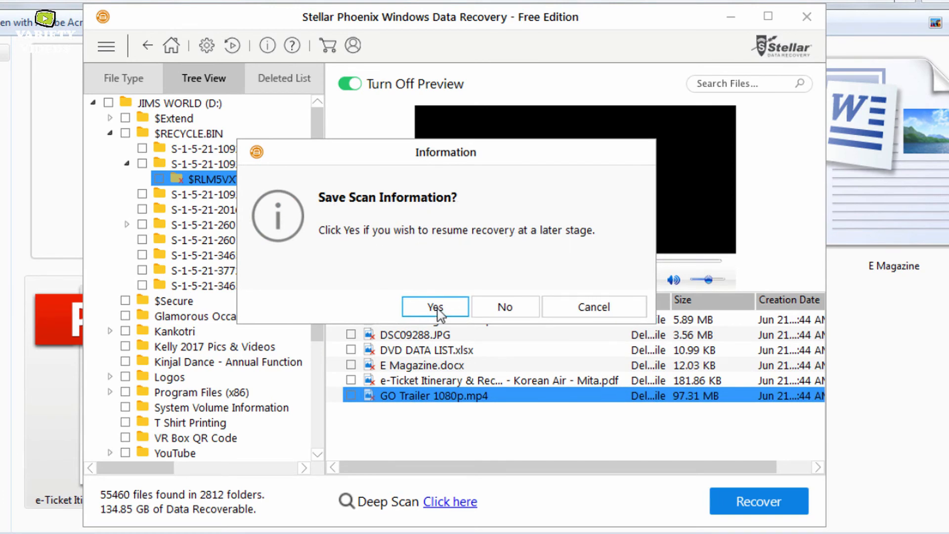
left_click(434, 307)
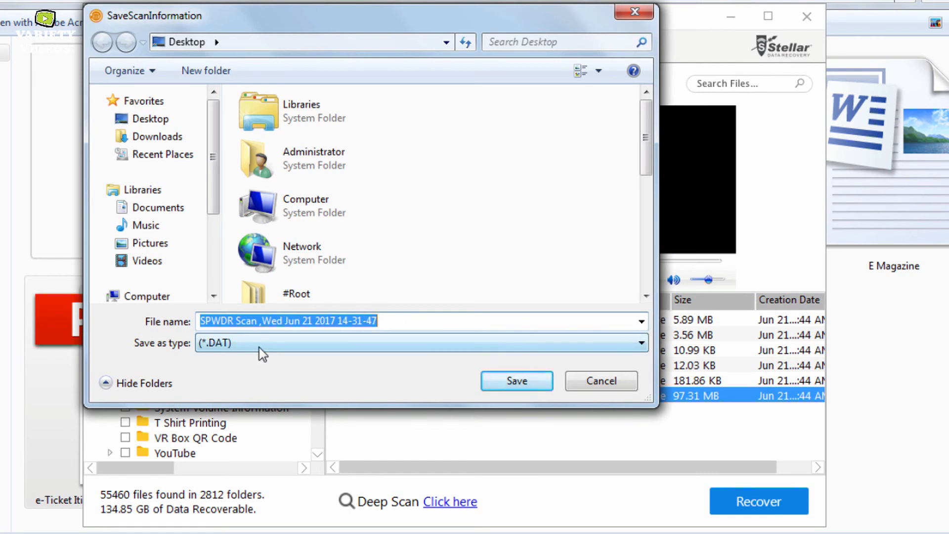
left_click(516, 380)
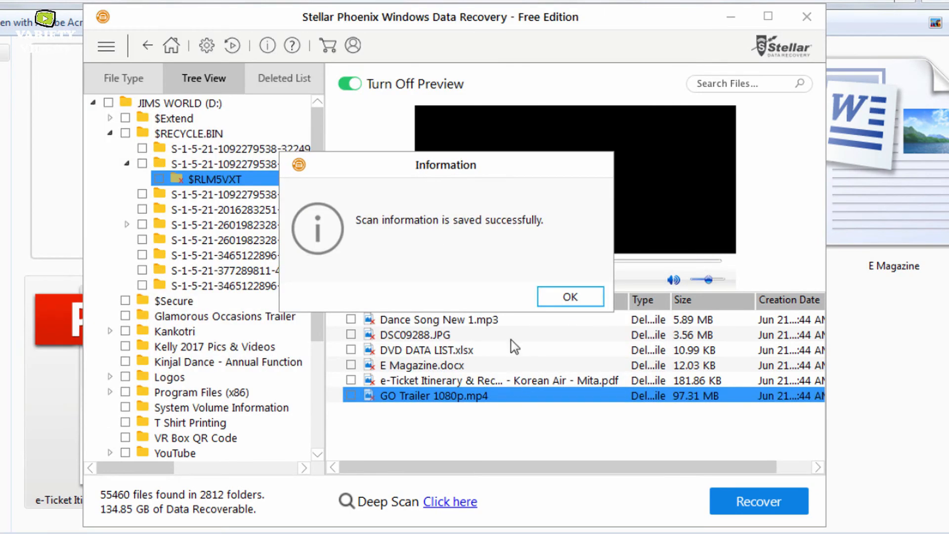
left_click(568, 296)
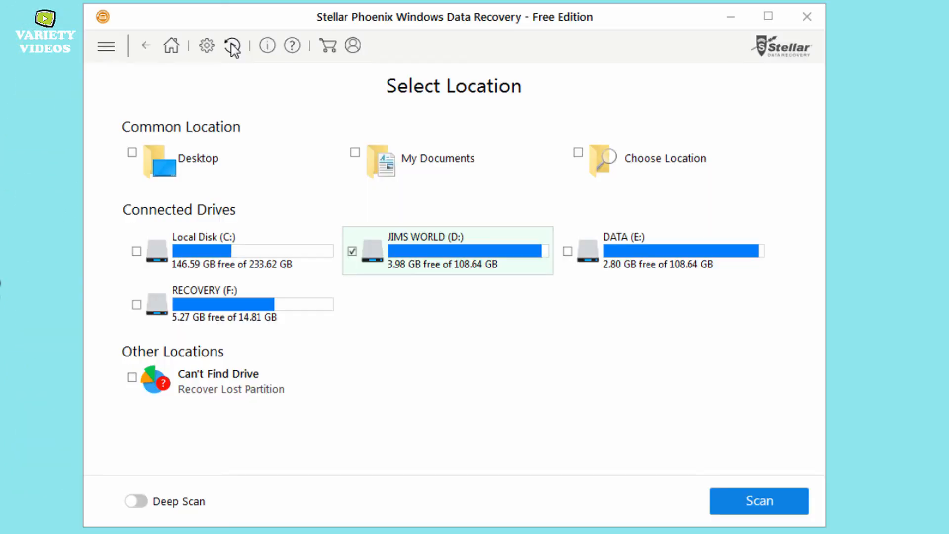
Resume recovery from the saved .DAT scan so drive D's results reappear without rescanning.
left_click(231, 45)
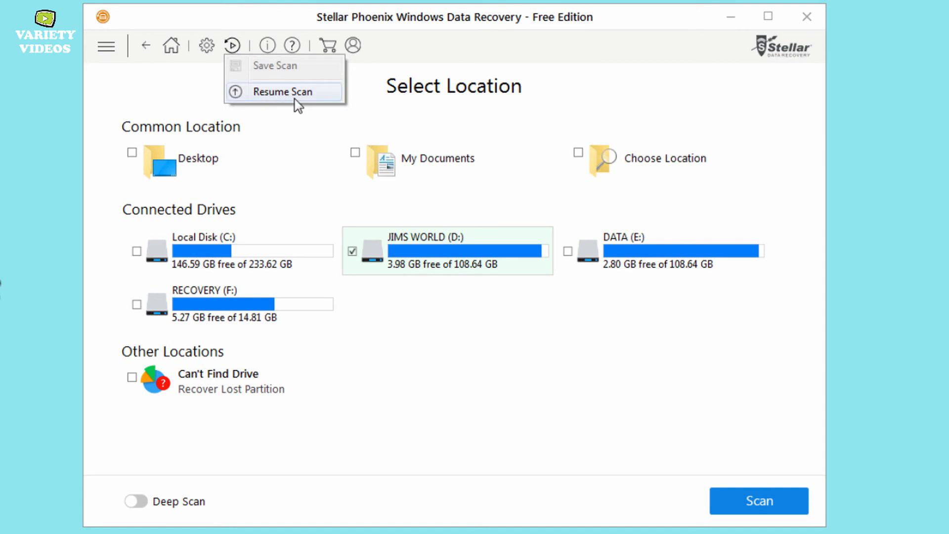
left_click(281, 91)
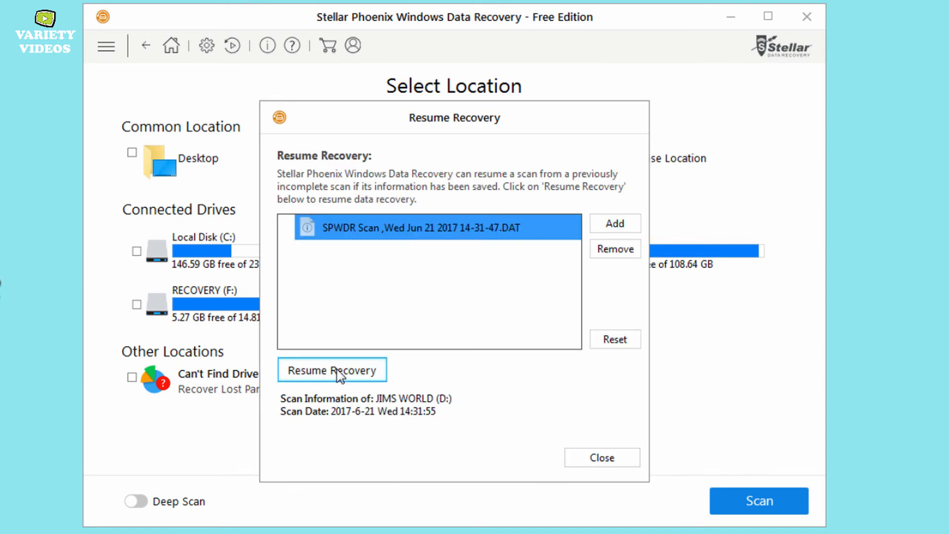
left_click(333, 370)
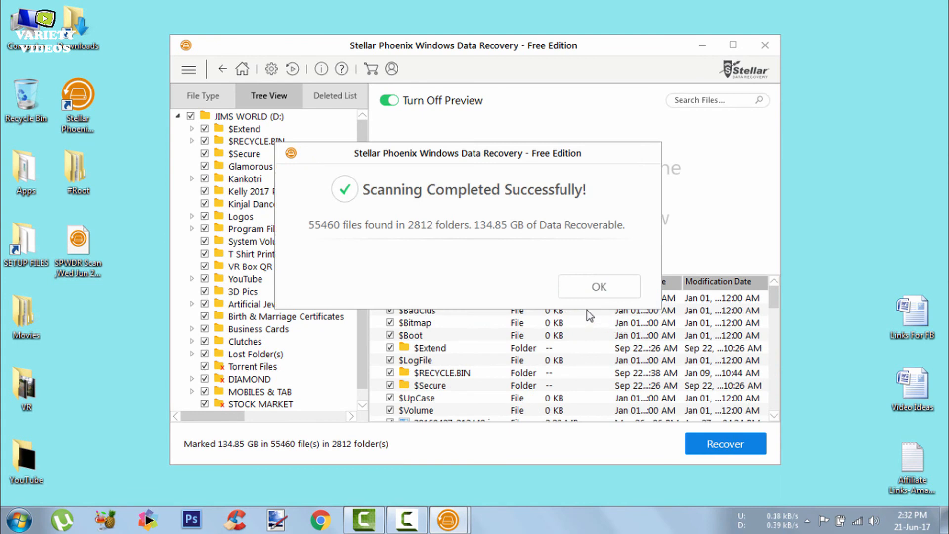
Dismiss the Scanning Completed summary of the resumed drive D scan.
left_click(598, 287)
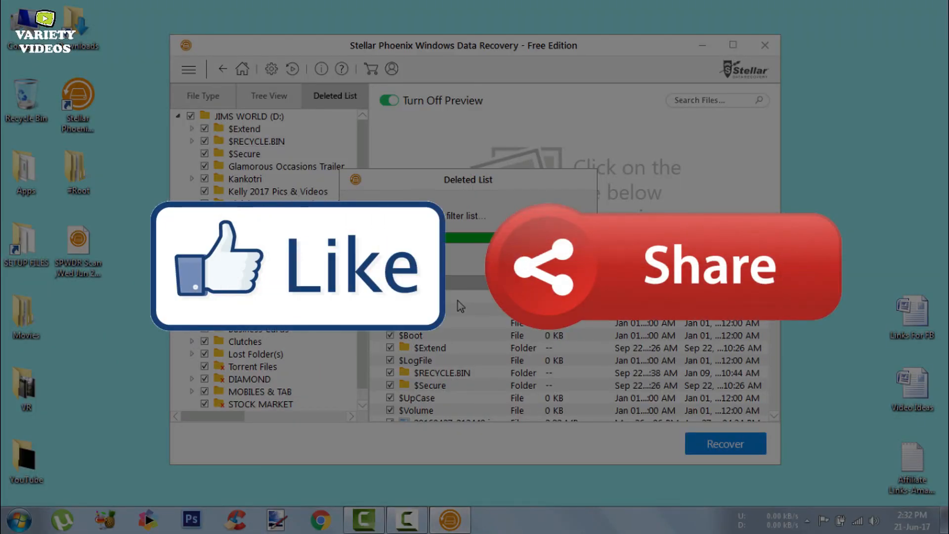